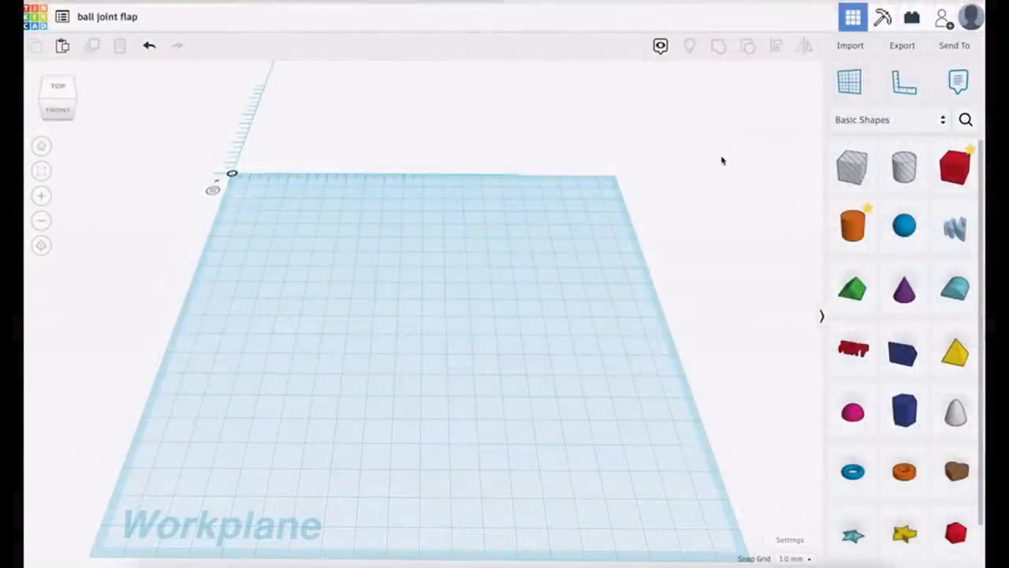
mouse_move(748, 196)
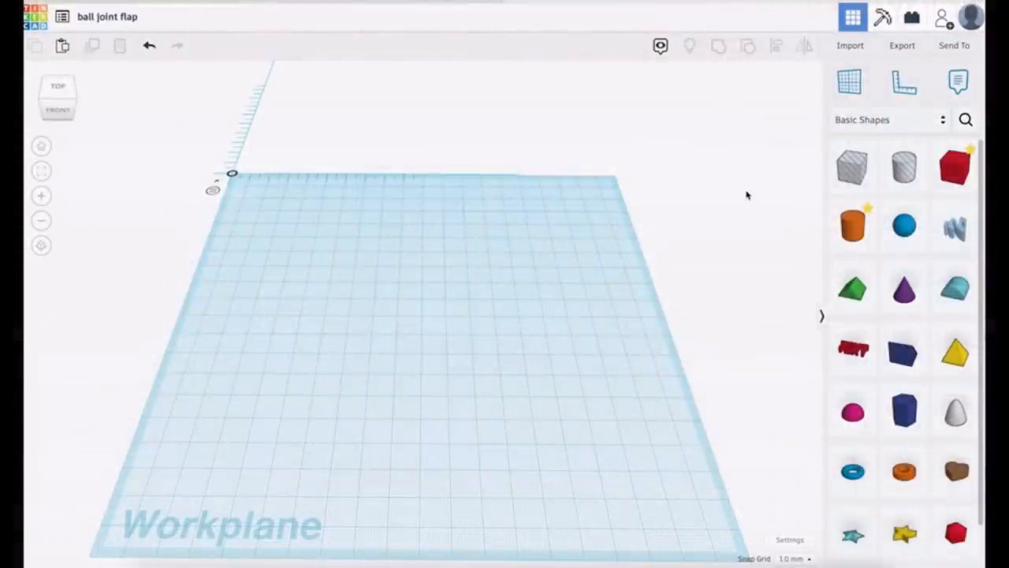
mouse_move(852, 226)
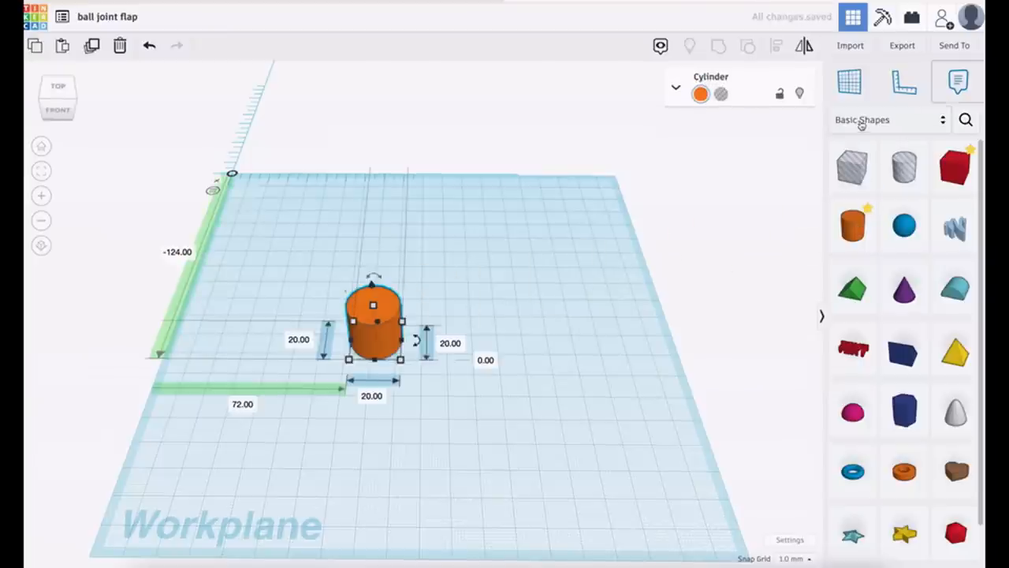
- Switch the shape library from Basic Shapes to Design Starters for the capsule
click(943, 120)
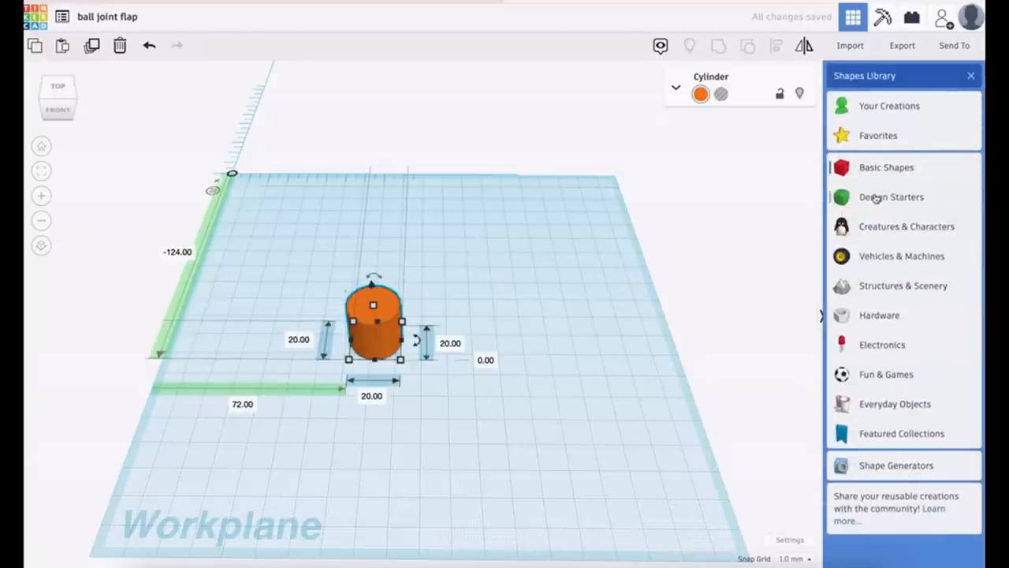
click(891, 196)
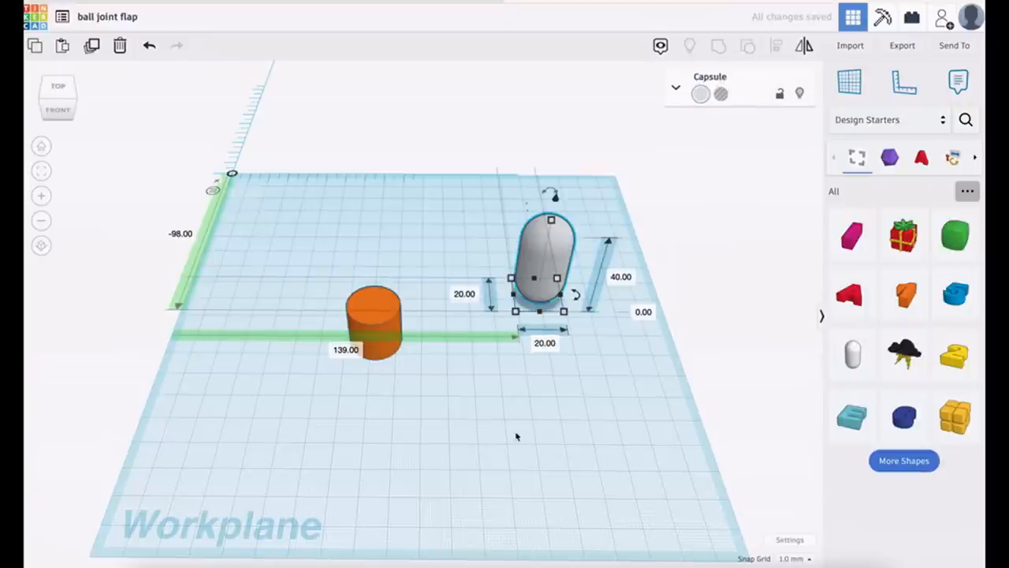
mouse_move(462, 363)
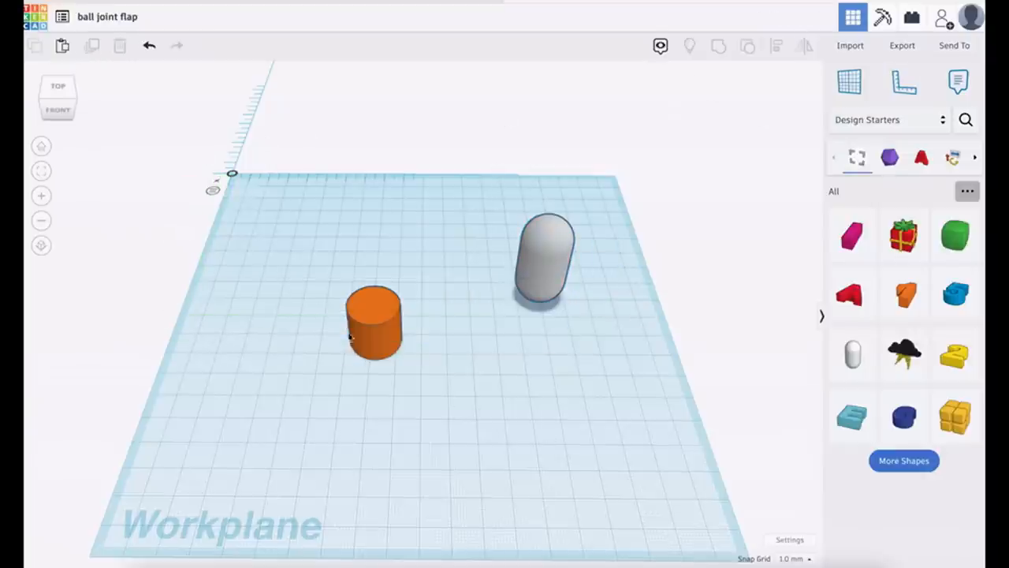
- Resize the orange cylinder to 10 mm width, depth and height
click(374, 323)
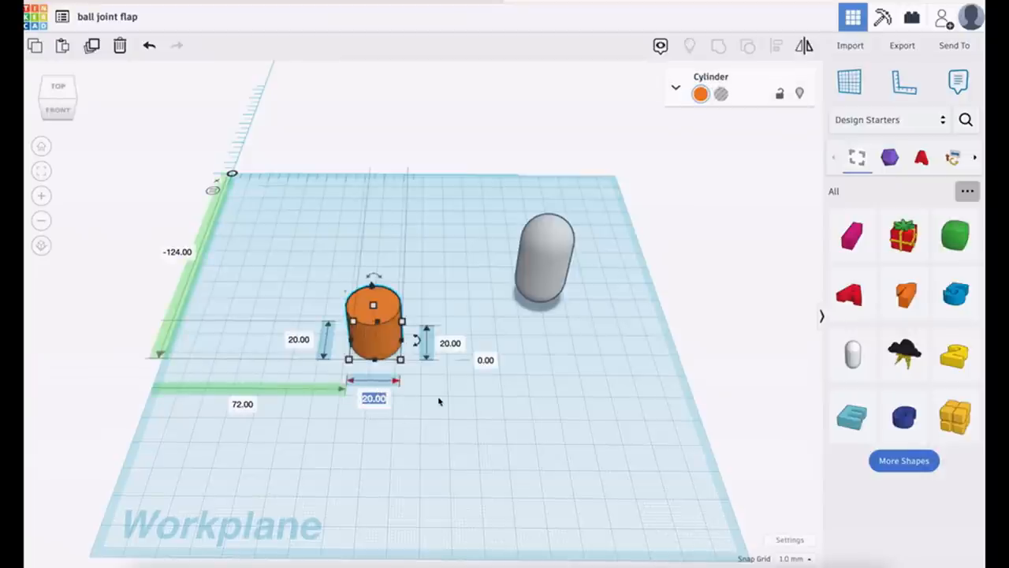
text(10)
click(450, 343)
text(1)
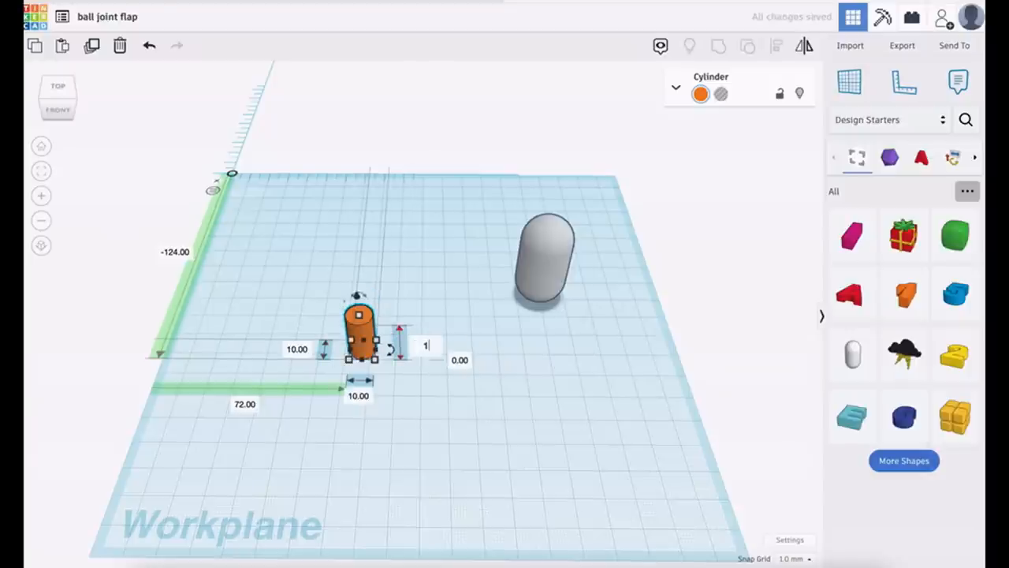
click(562, 257)
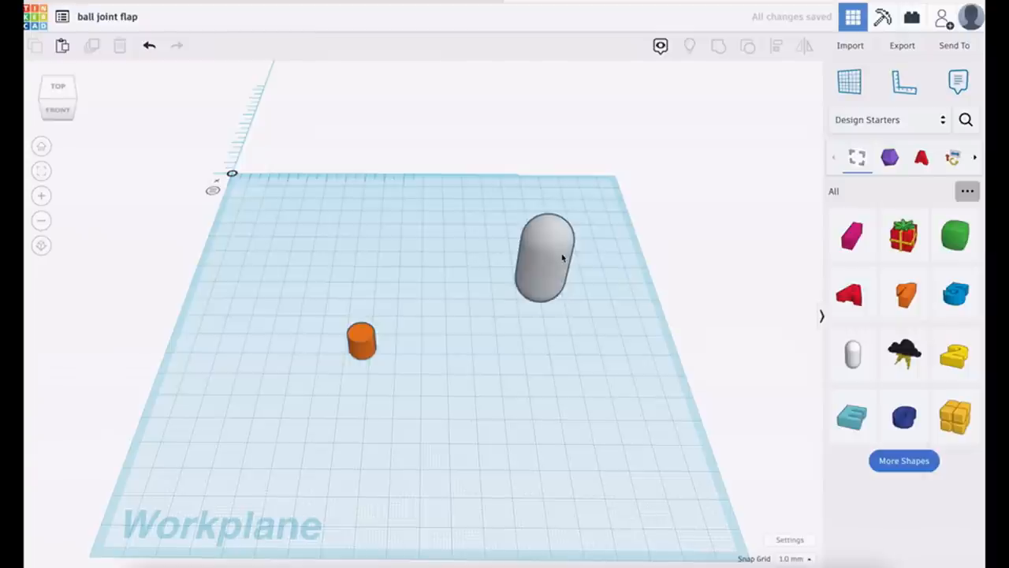
- Resize the capsule to 10×10×20 mm and select both shapes
click(548, 256)
text(20)
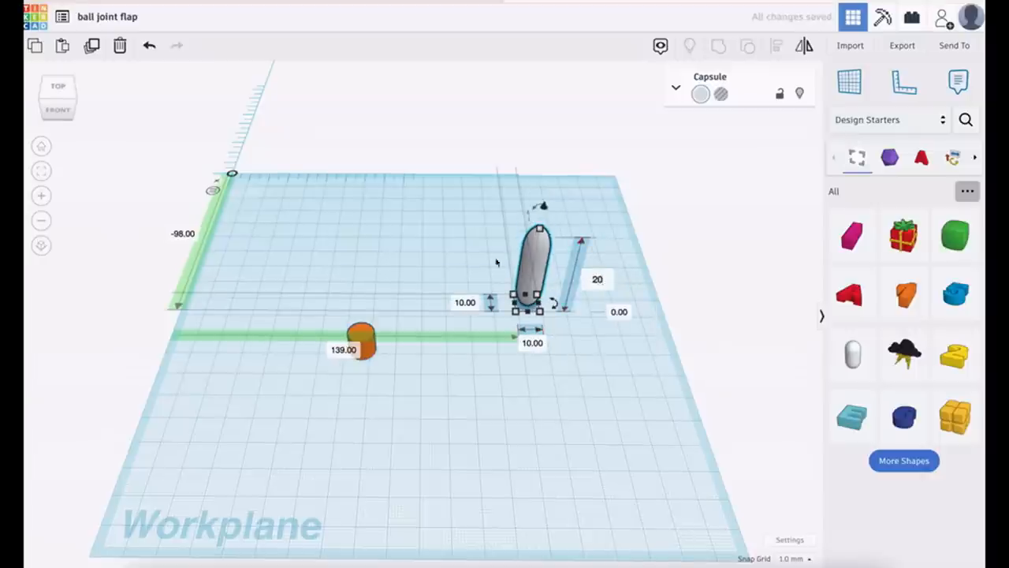
click(506, 405)
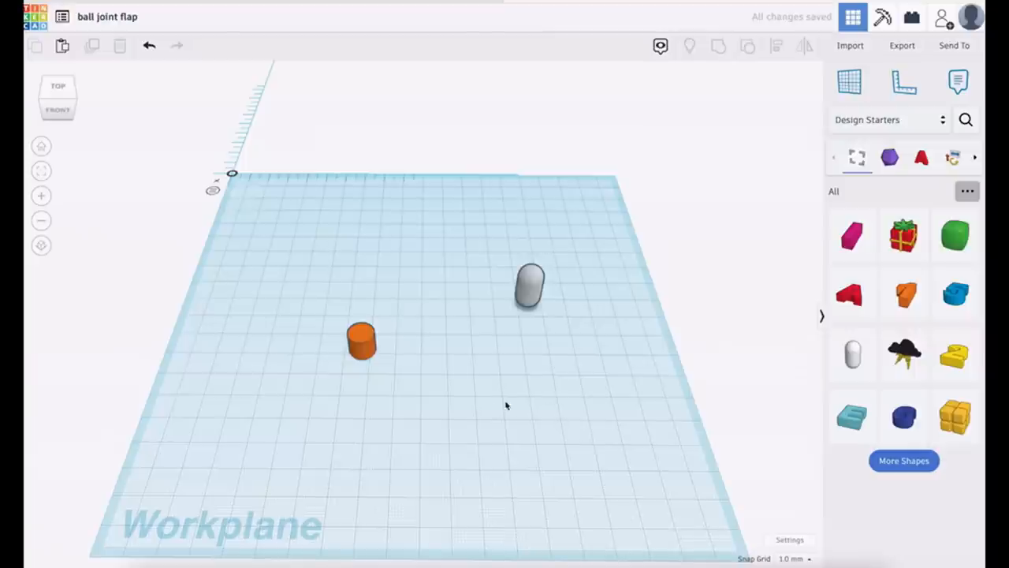
drag(308, 237, 390, 264)
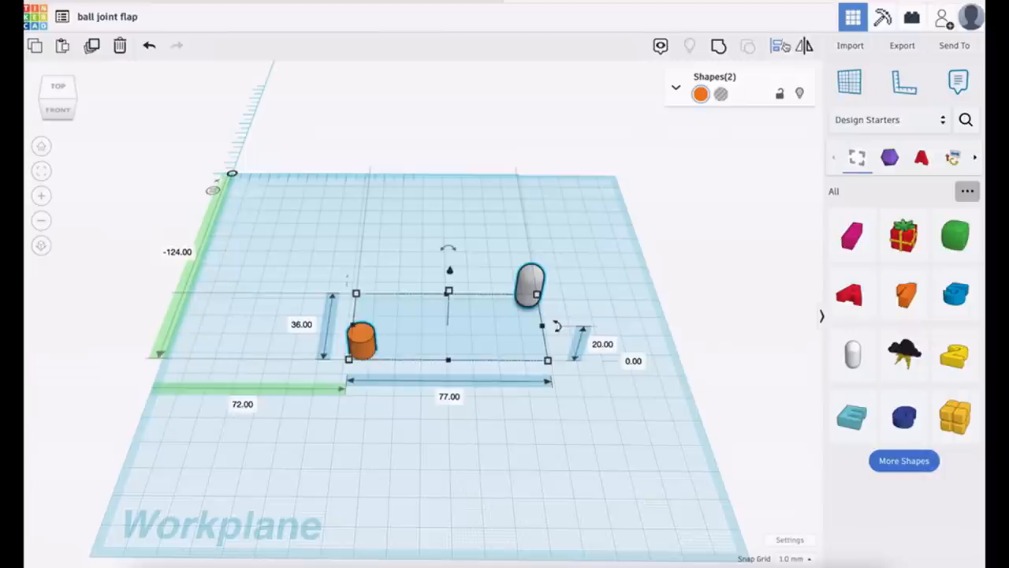
- Centre-align the cylinder and capsule on both axes and group them into one shape
click(775, 45)
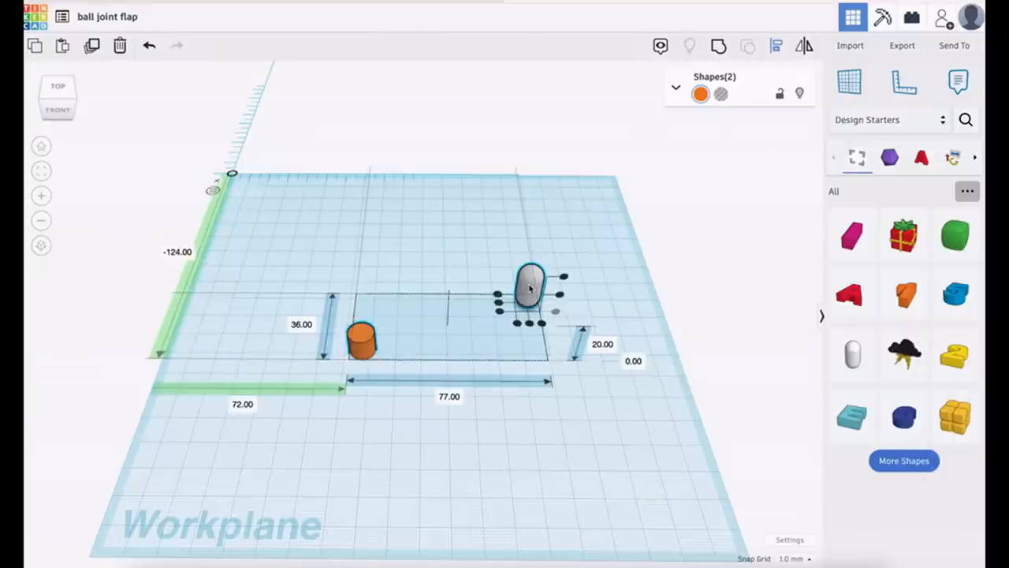
click(361, 339)
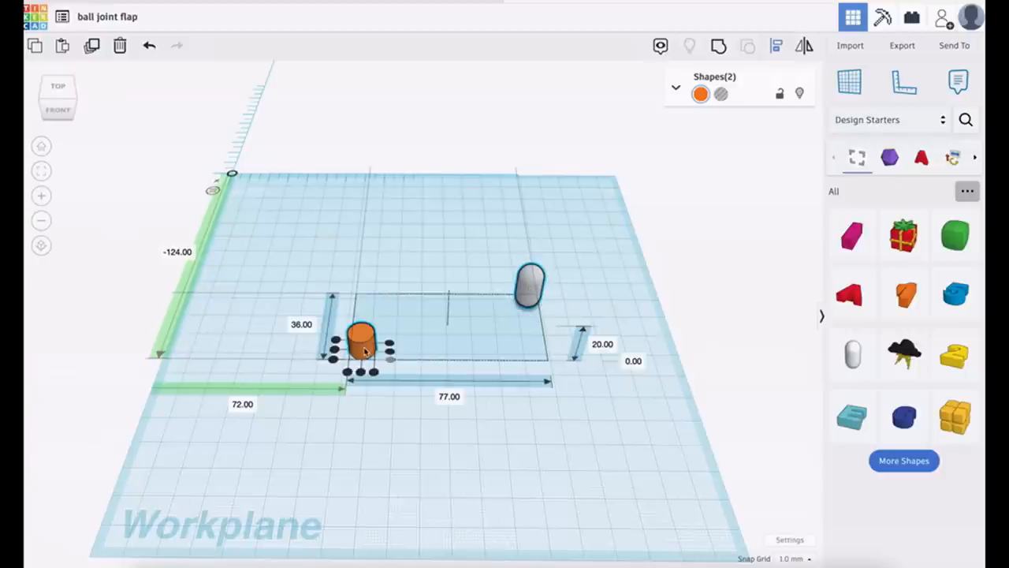
click(530, 287)
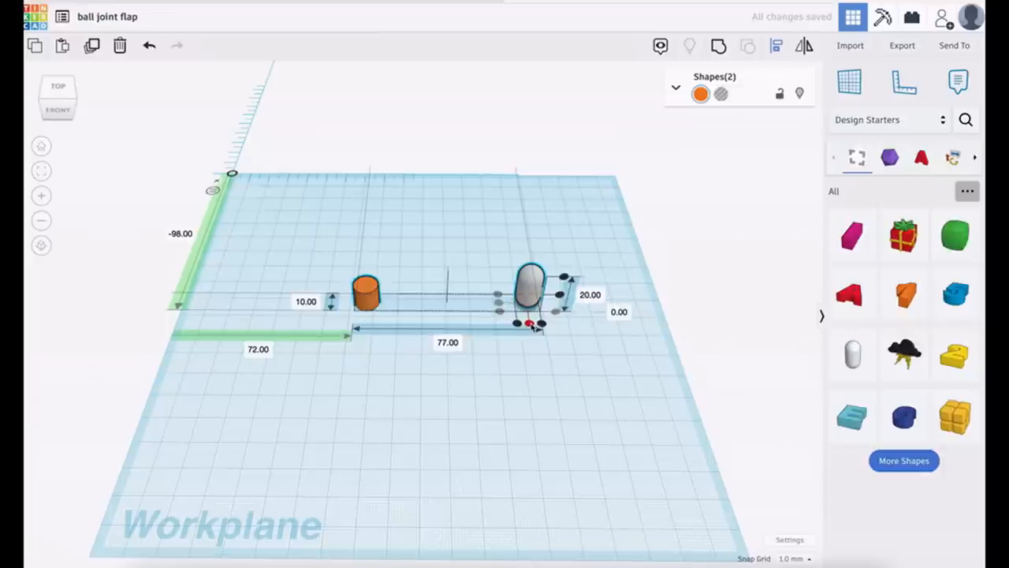
drag(365, 294, 529, 308)
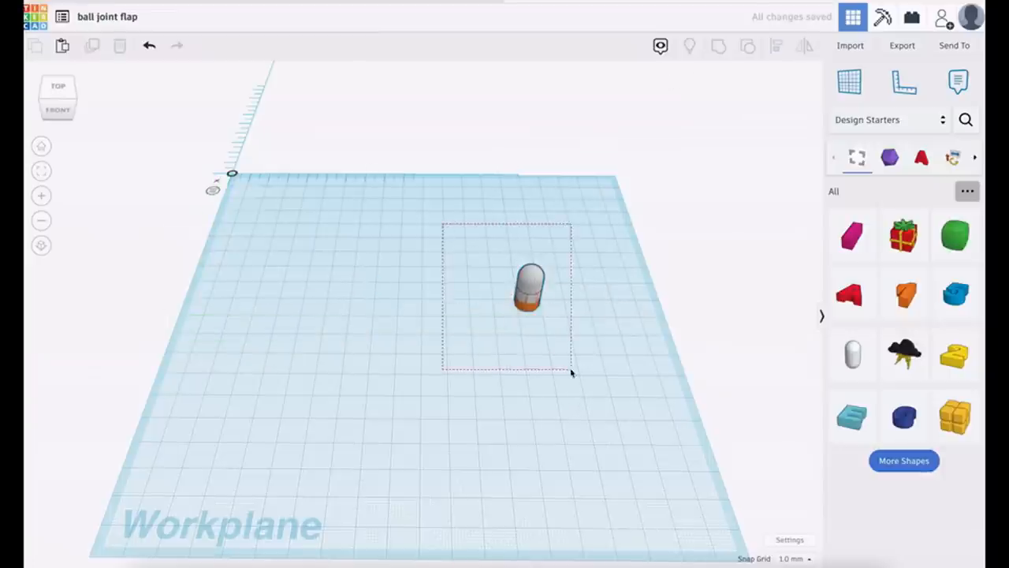
click(528, 287)
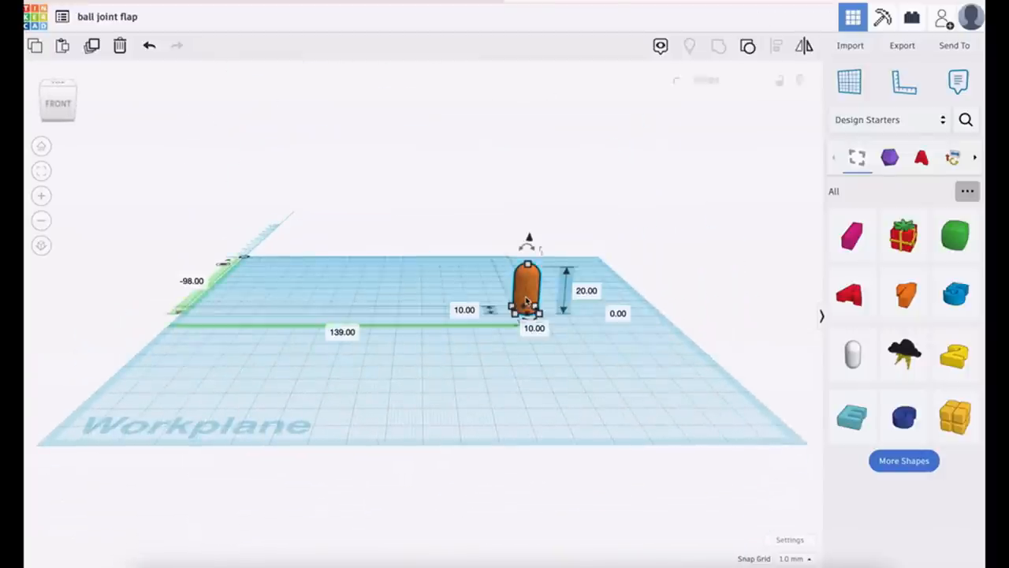
- Rotate the grouped capsule 90° so it lies flat, 20 mm long and 10 mm tall
click(526, 292)
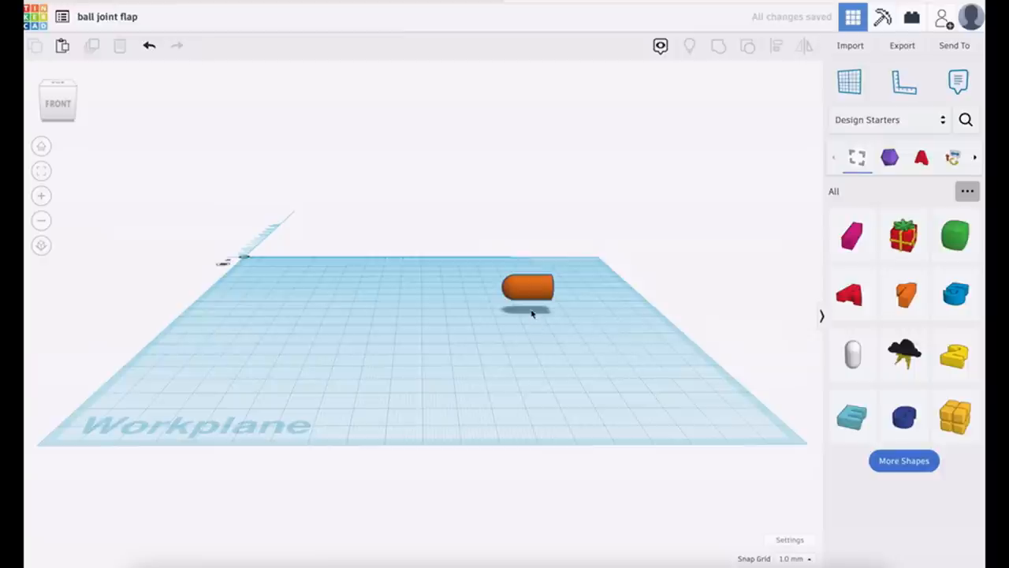
click(528, 287)
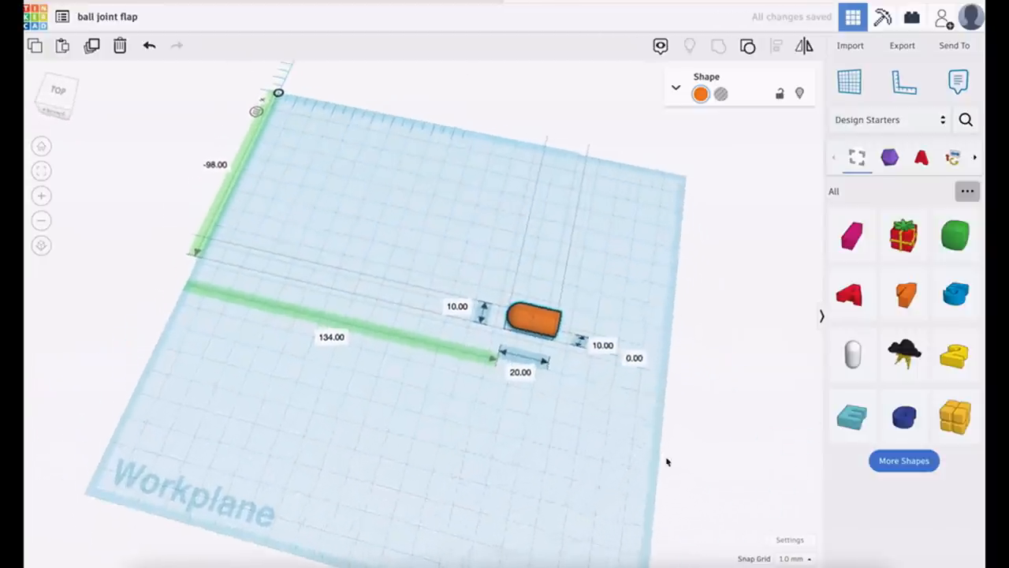
click(904, 460)
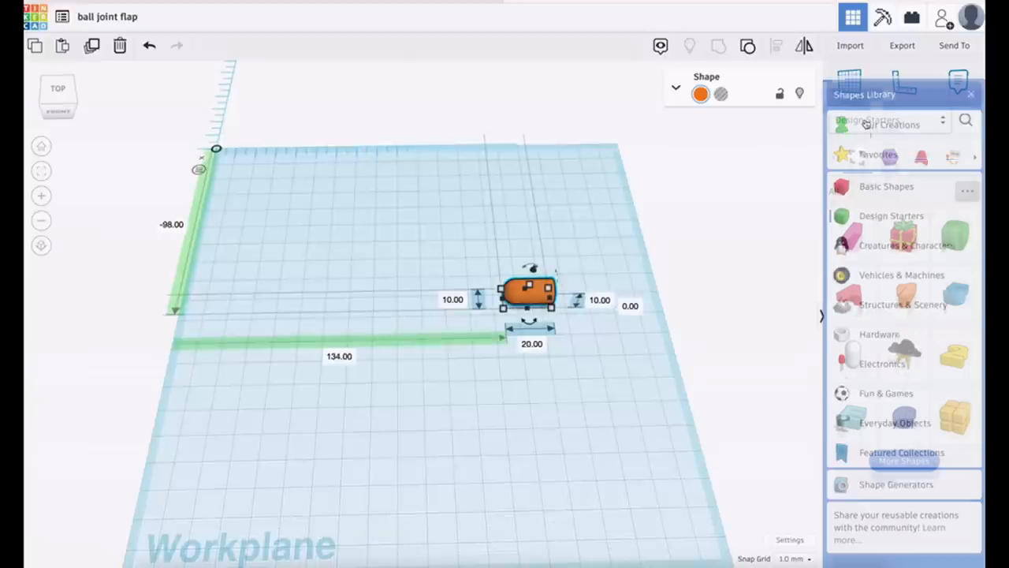
- Place a box over the capsule's rounded end, make it a hole and cut the slot
click(886, 186)
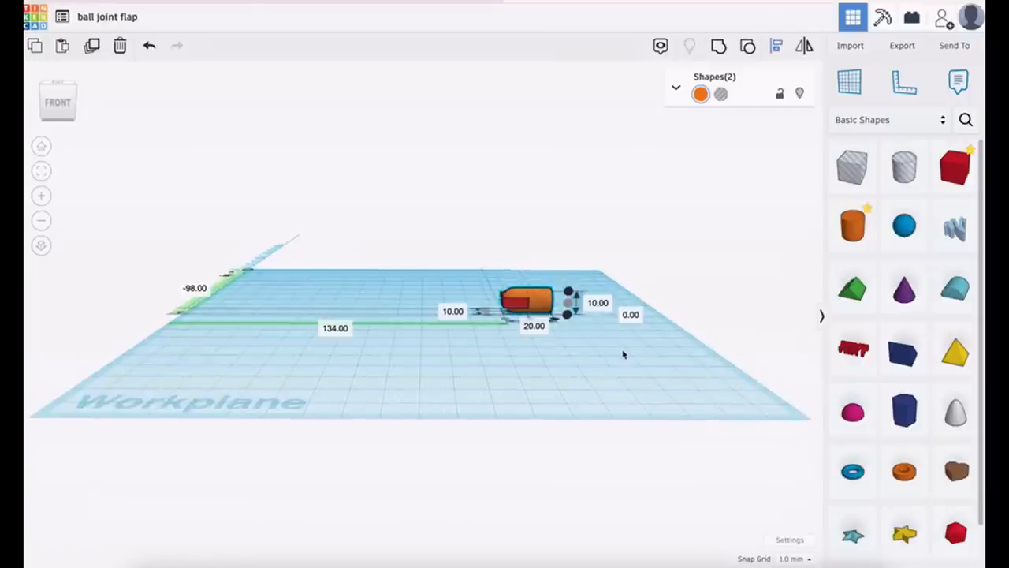
mouse_move(113, 136)
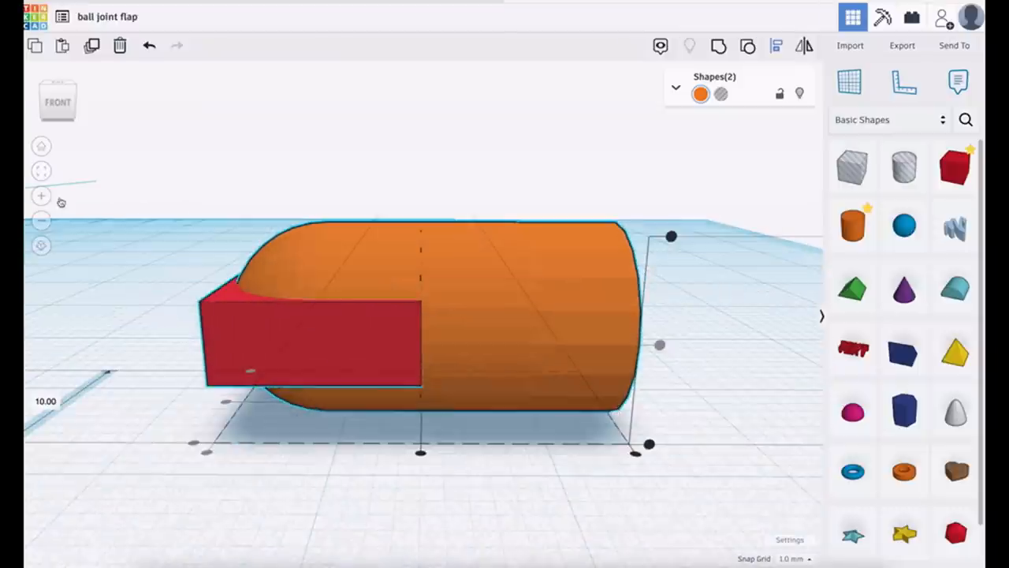
click(642, 440)
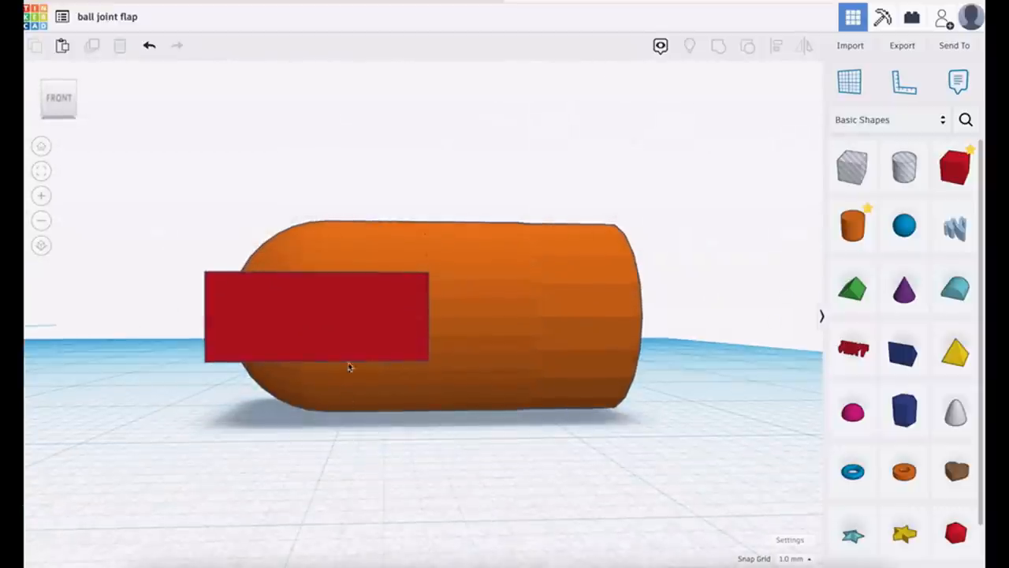
click(315, 316)
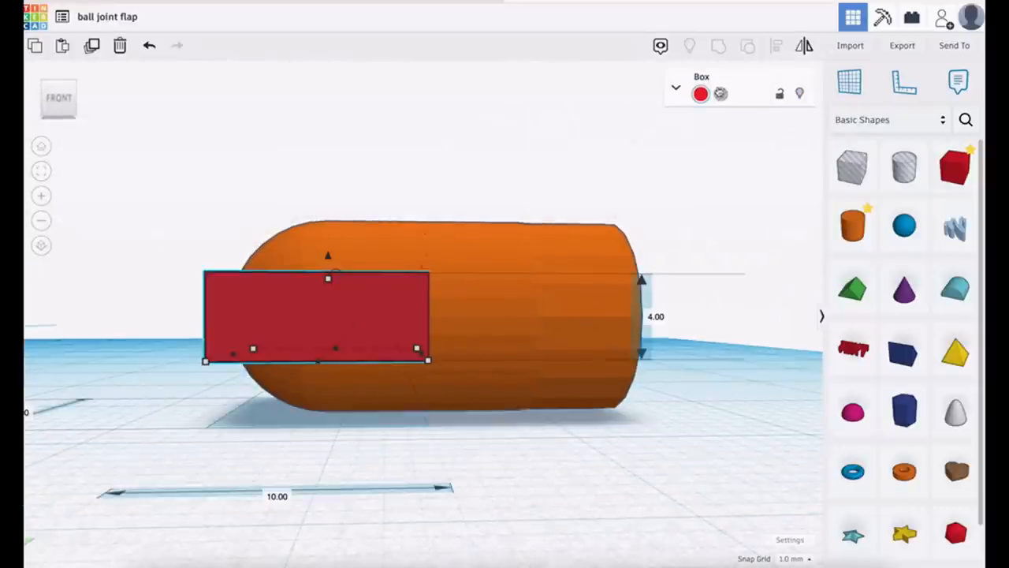
click(720, 94)
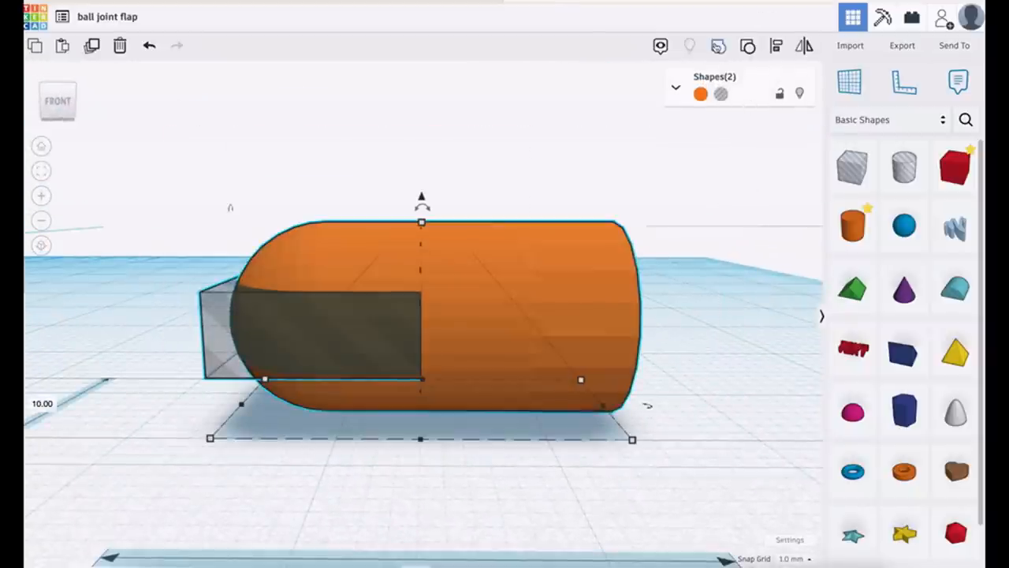
click(747, 45)
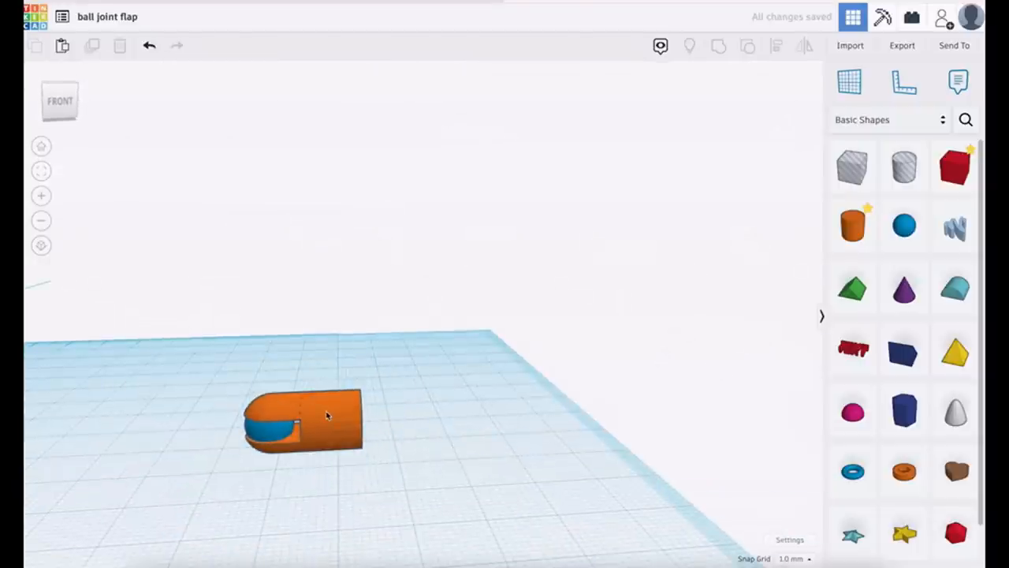
- Set the 8 mm sphere in the slotted end to Hole
click(327, 415)
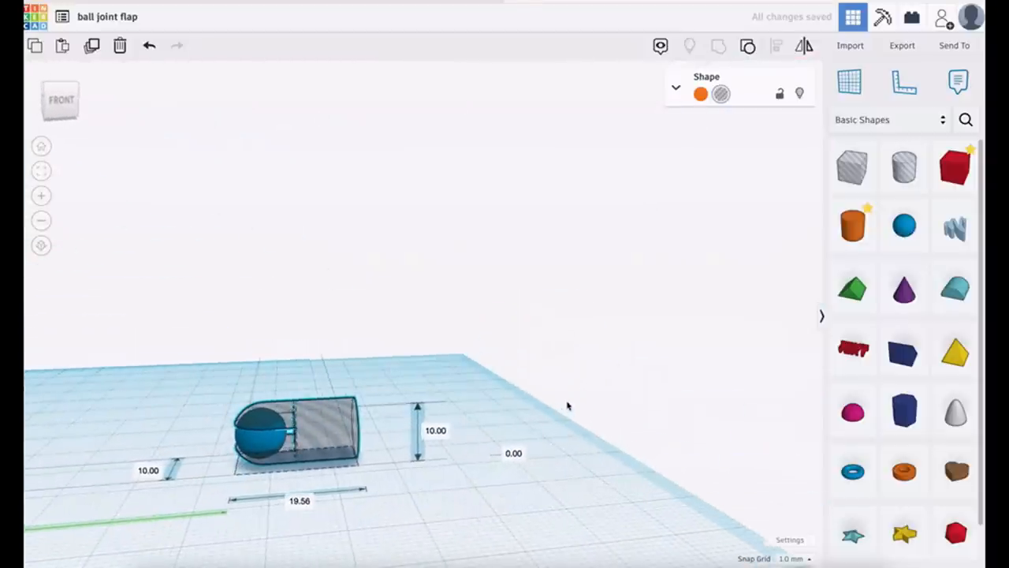
click(700, 94)
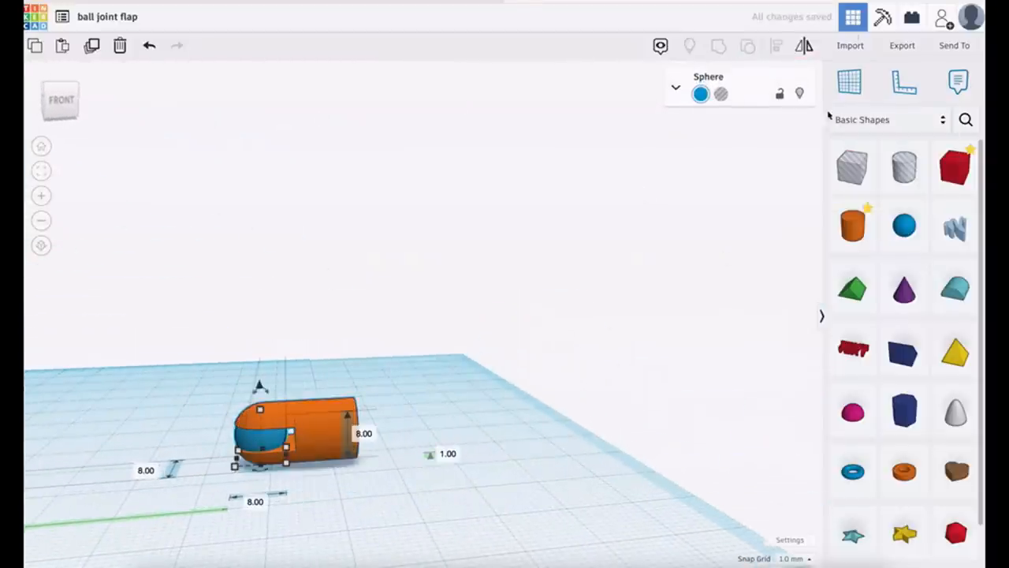
click(721, 94)
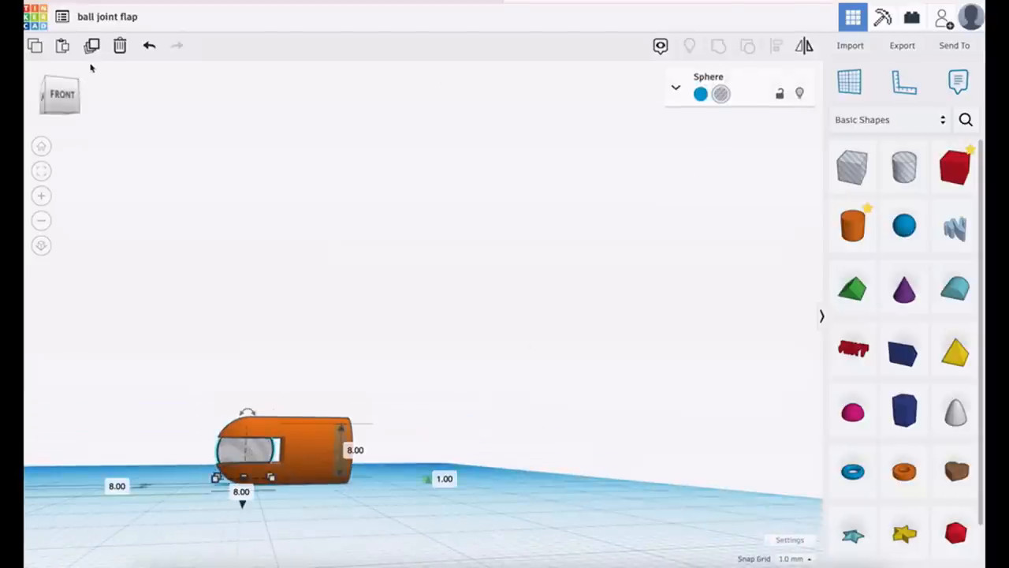
mouse_move(235, 215)
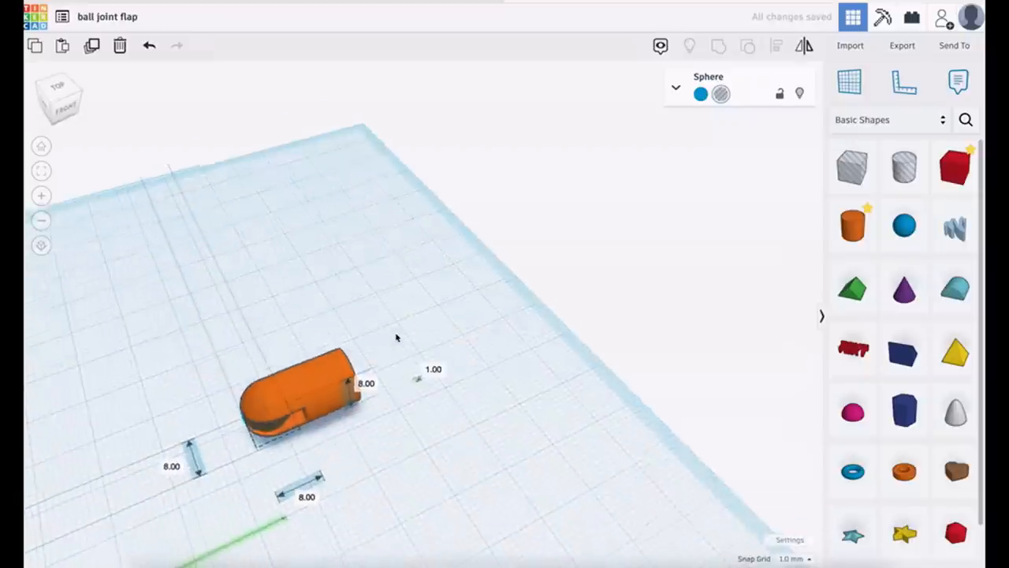
- Group the capsule with its box and sphere holes into an 18.28×10 mm socket
click(299, 394)
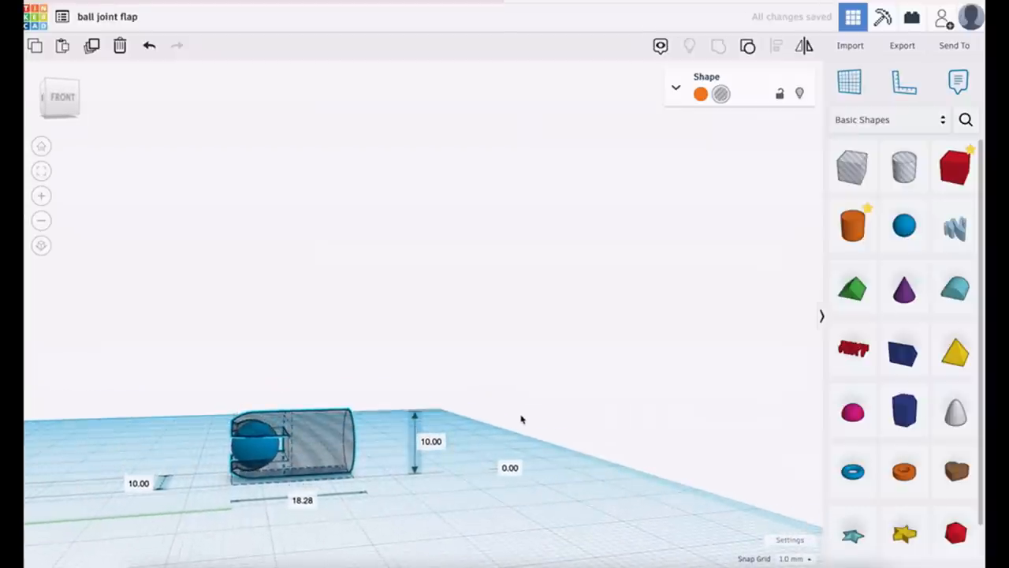
click(292, 442)
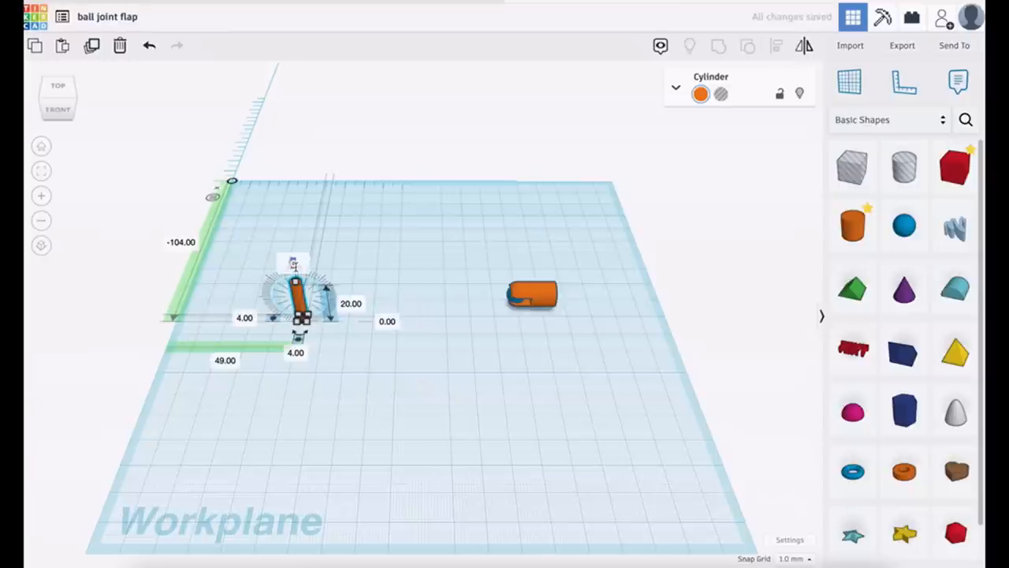
- Reselect the 4×4×20 mm rod lying on its side at 8 mm elevation
click(337, 423)
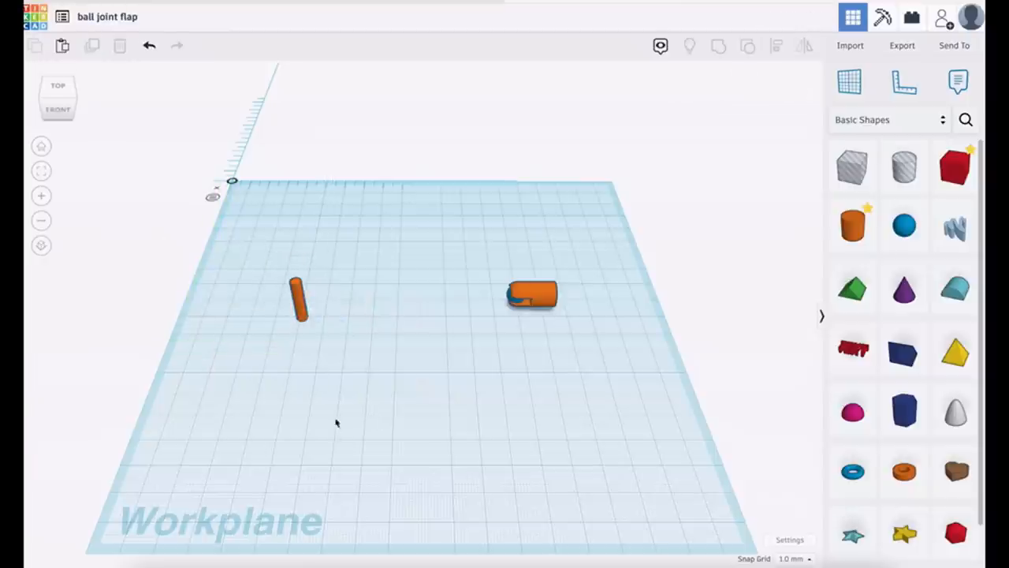
click(300, 300)
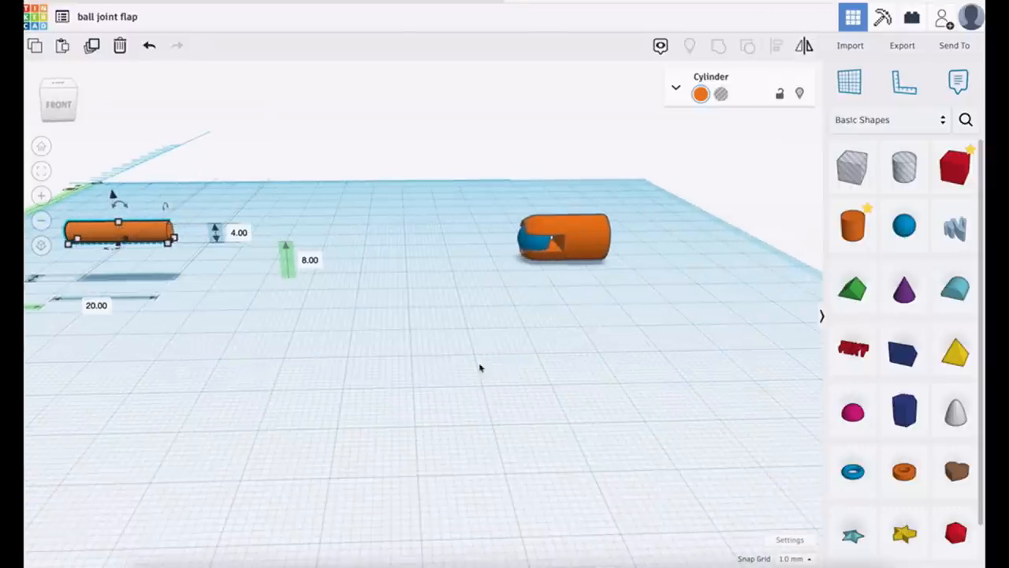
mouse_move(524, 265)
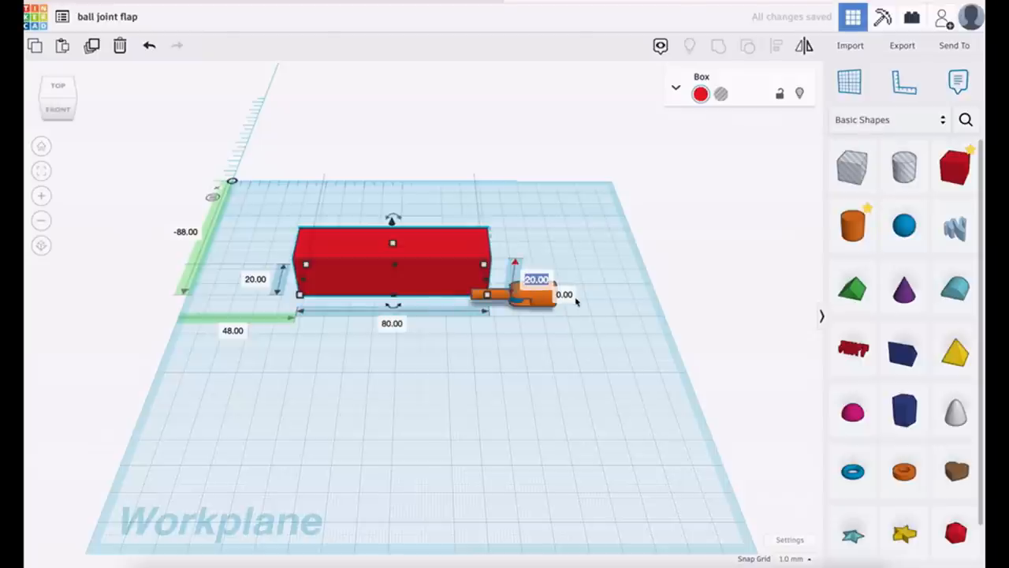
- Set the 80×20 mm red box height to 4 mm and select the flap box
text(4mm)
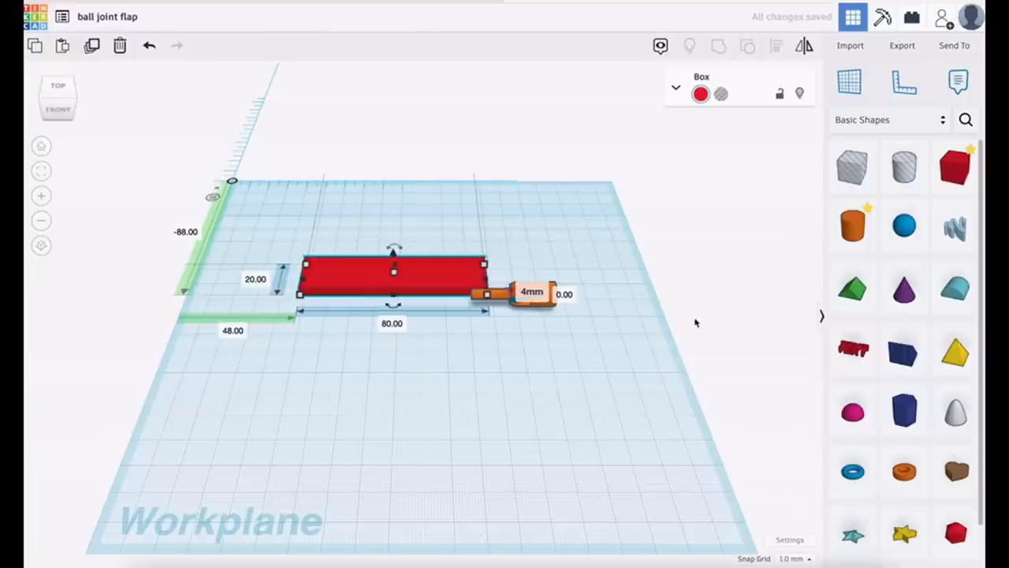
click(532, 293)
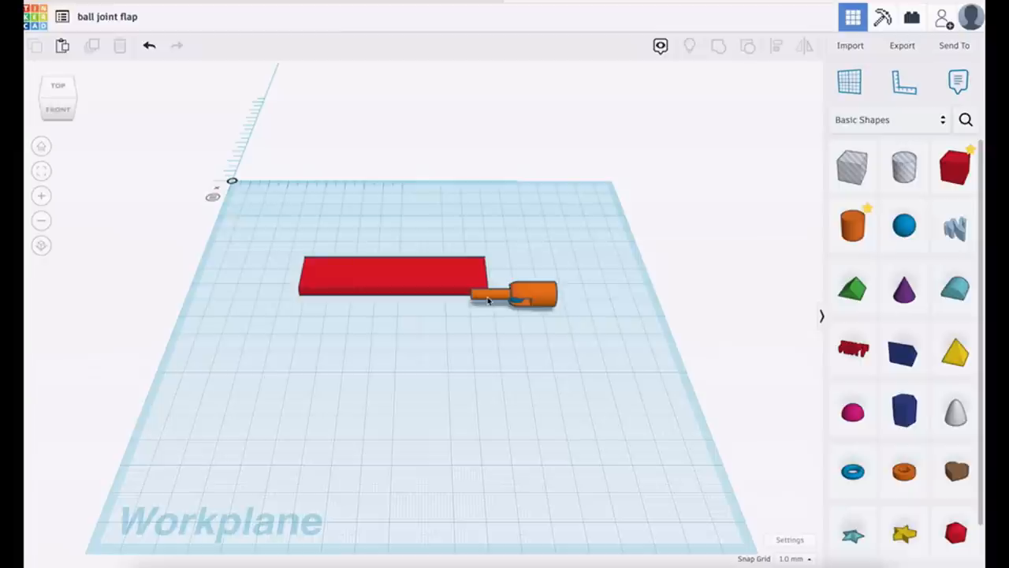
click(528, 296)
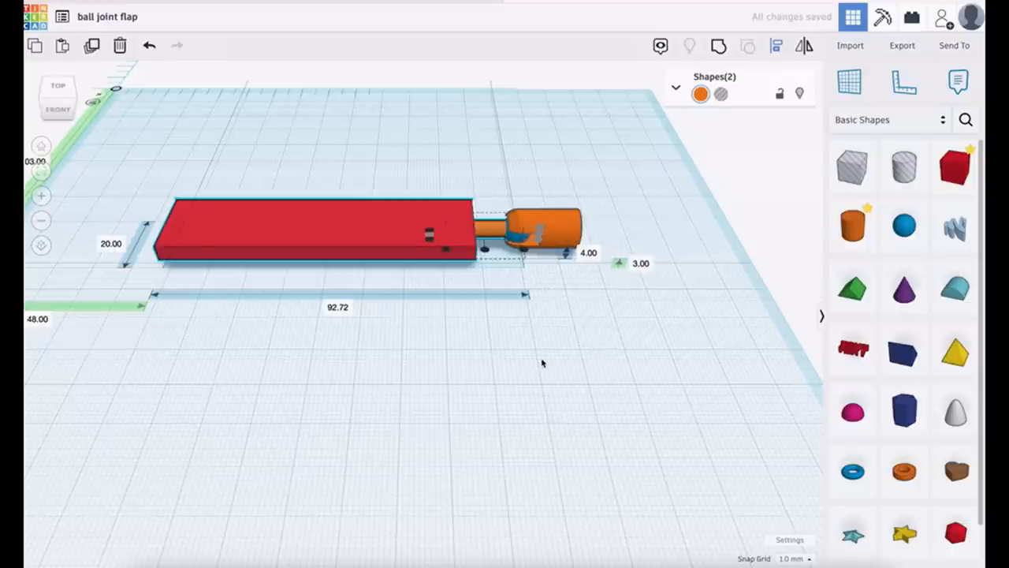
- Move the socket aside and group flap, rod and ball into one blue part at elevation 0
click(542, 229)
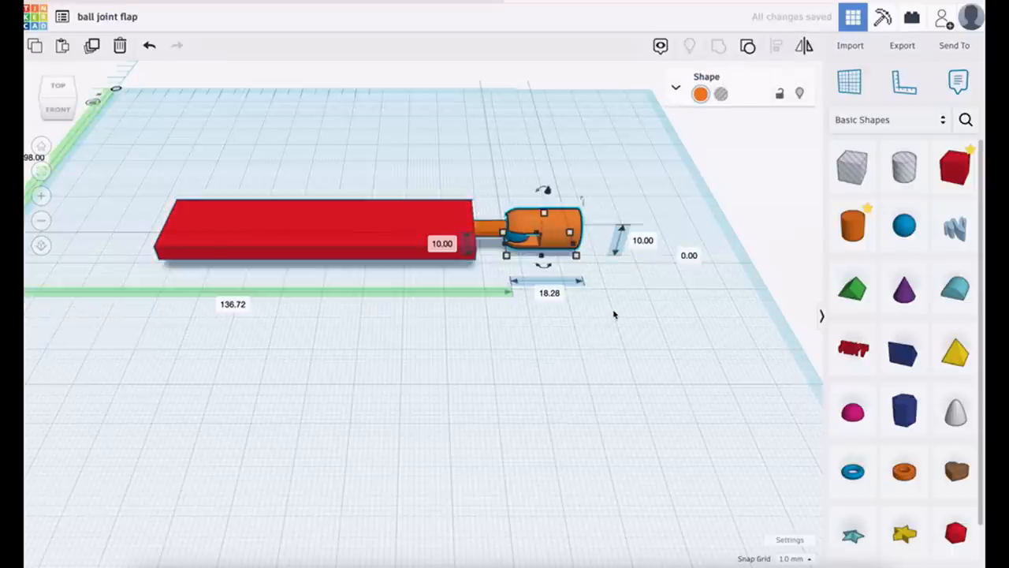
drag(543, 232, 588, 232)
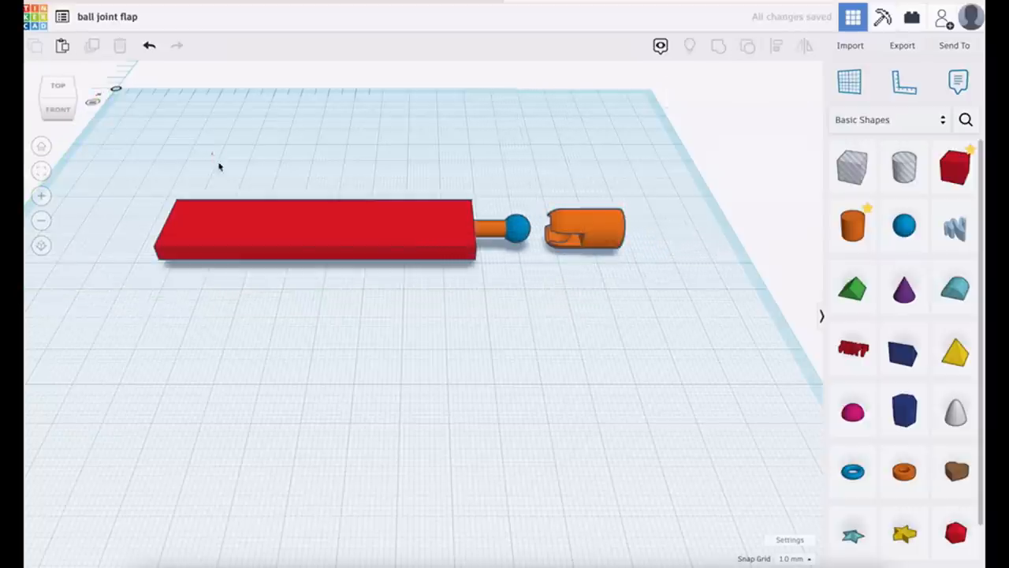
click(315, 233)
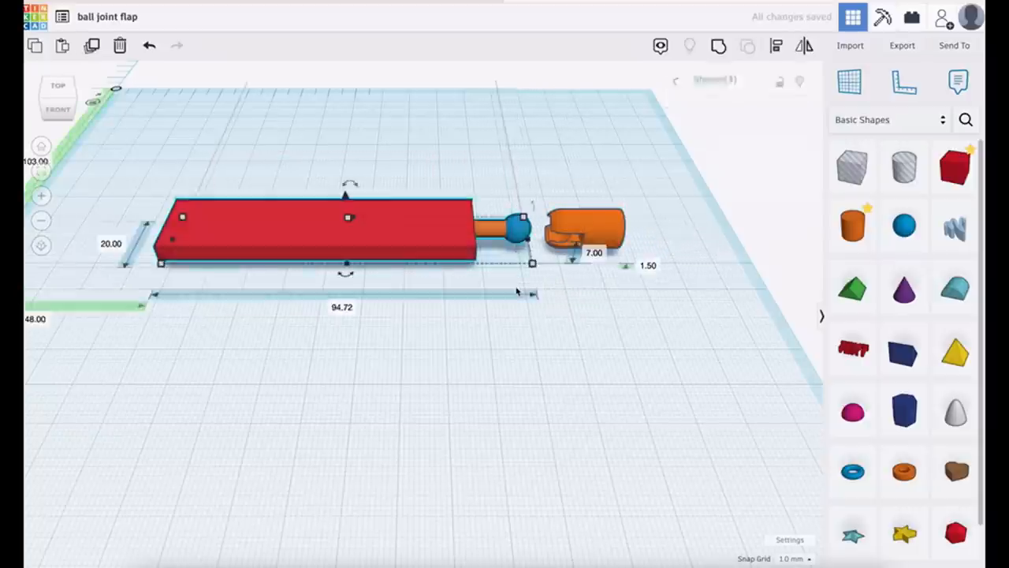
click(383, 469)
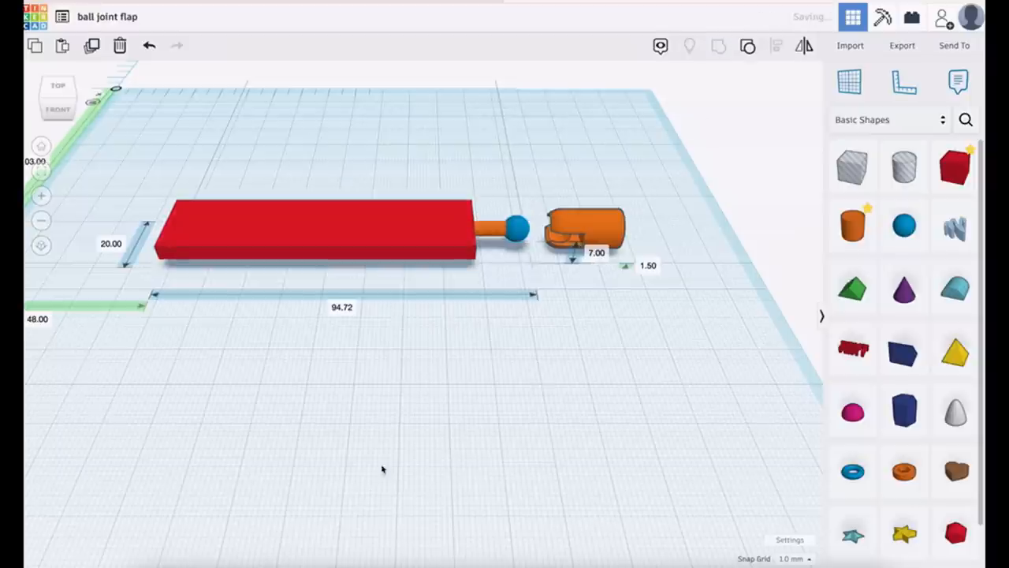
click(315, 232)
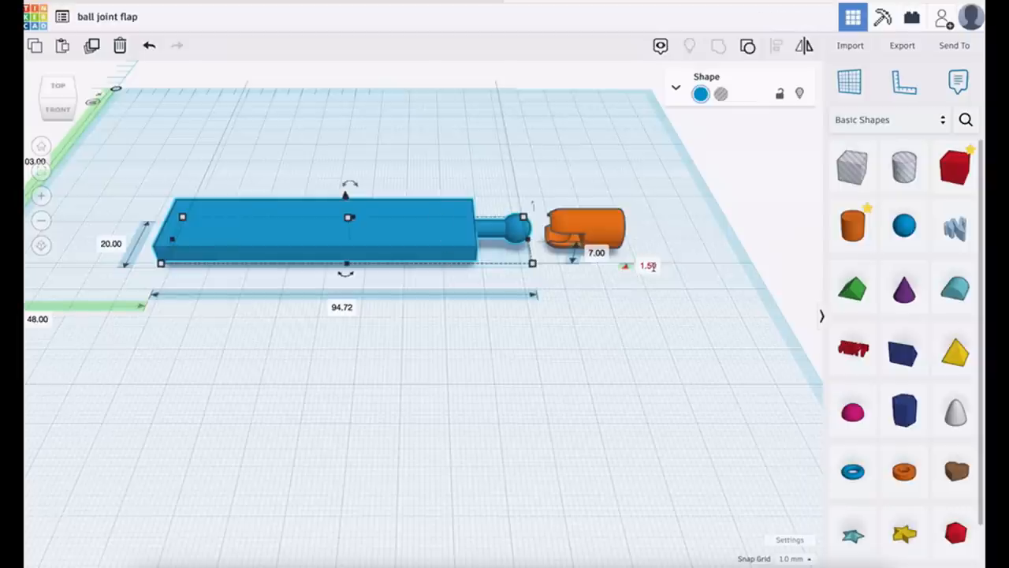
click(648, 266)
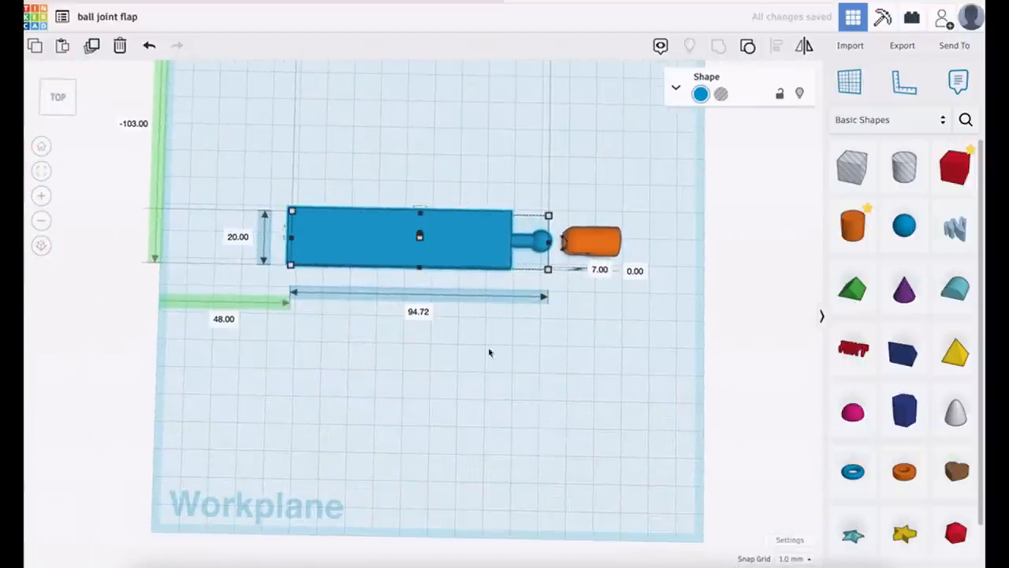
mouse_move(310, 227)
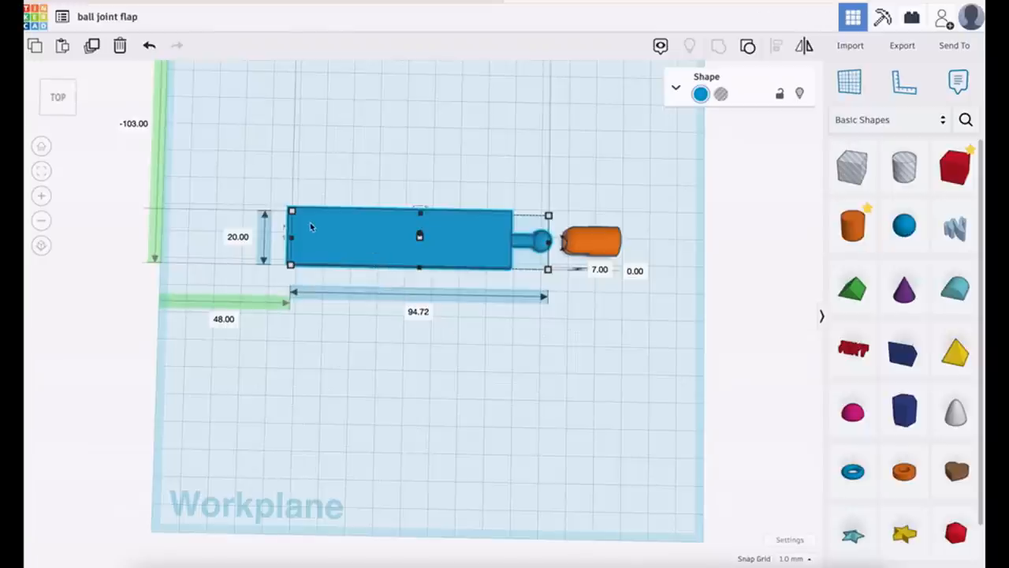
mouse_move(296, 223)
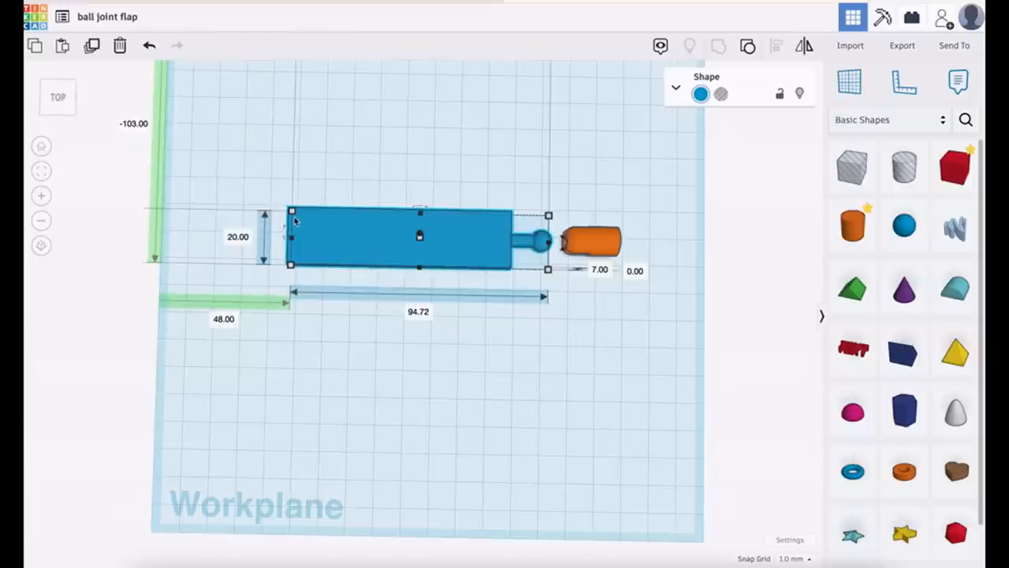
mouse_move(264, 258)
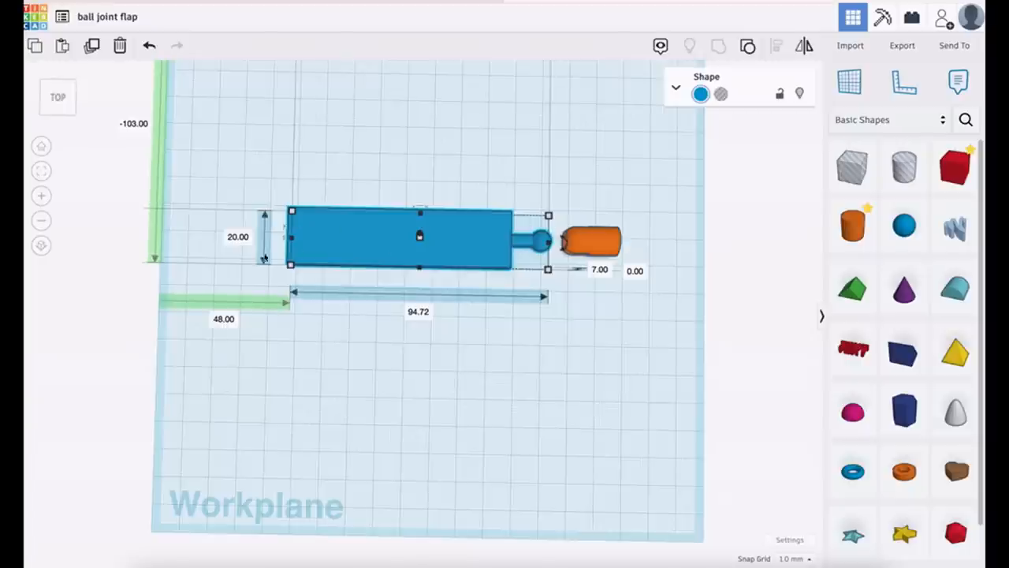
mouse_move(355, 266)
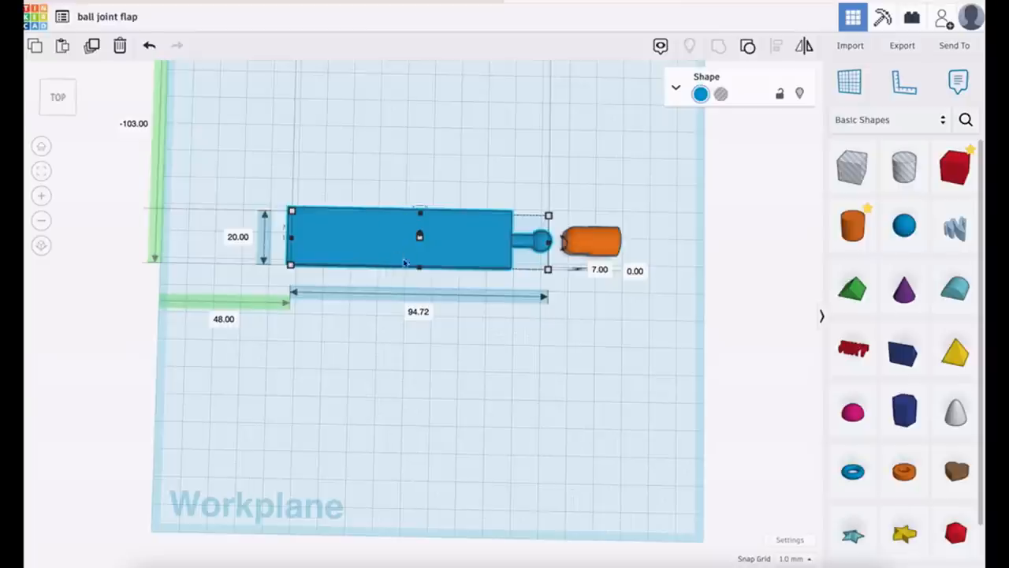
mouse_move(519, 263)
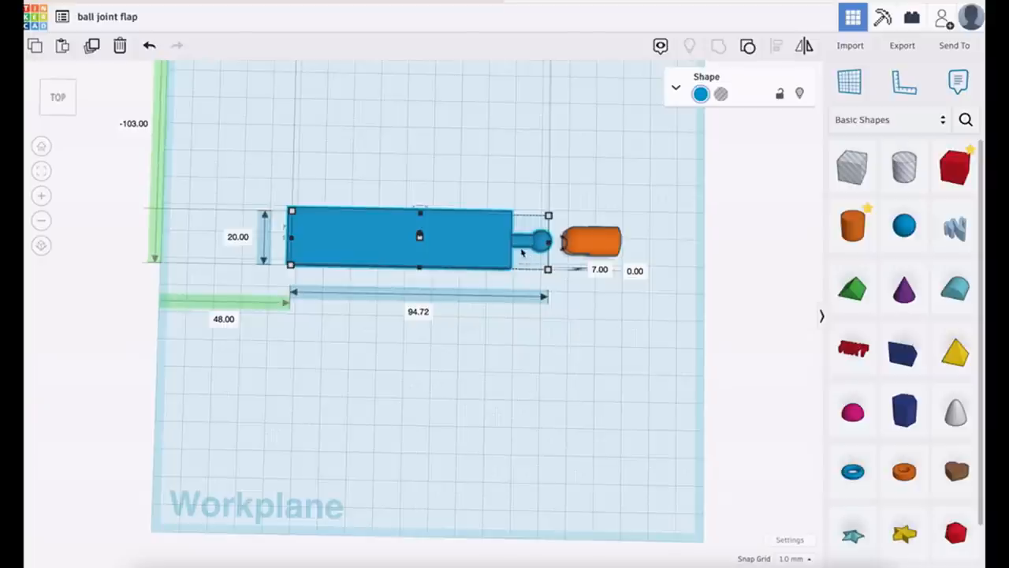
mouse_move(489, 247)
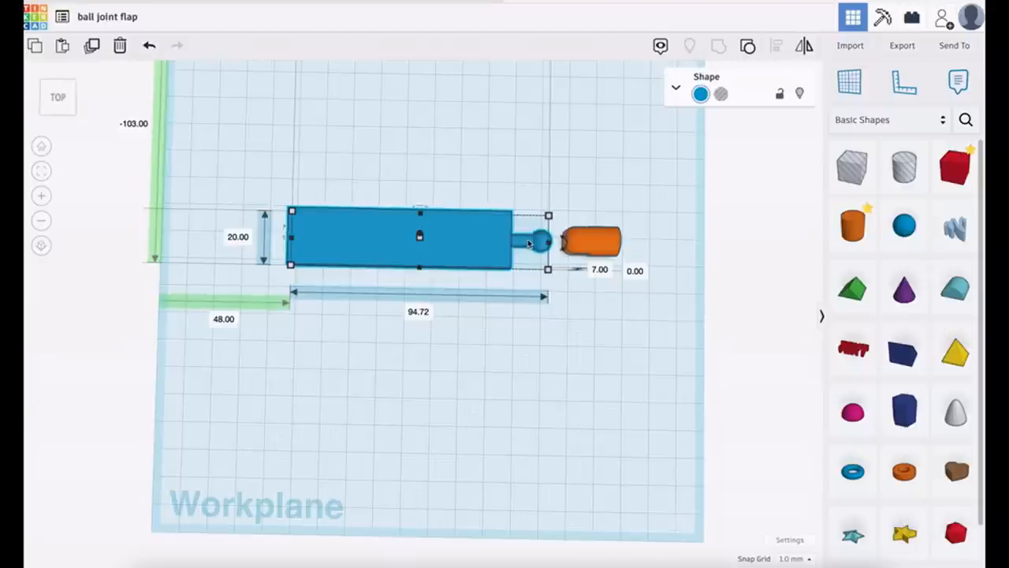
click(591, 241)
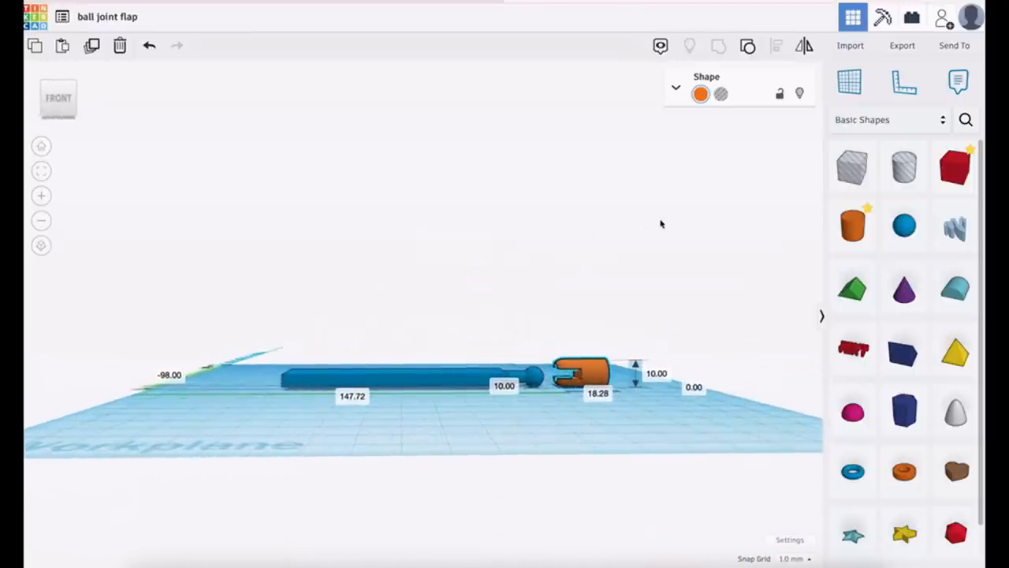
- Rotate the orange socket 90° to stand upright, then bring up the design's export options
click(580, 367)
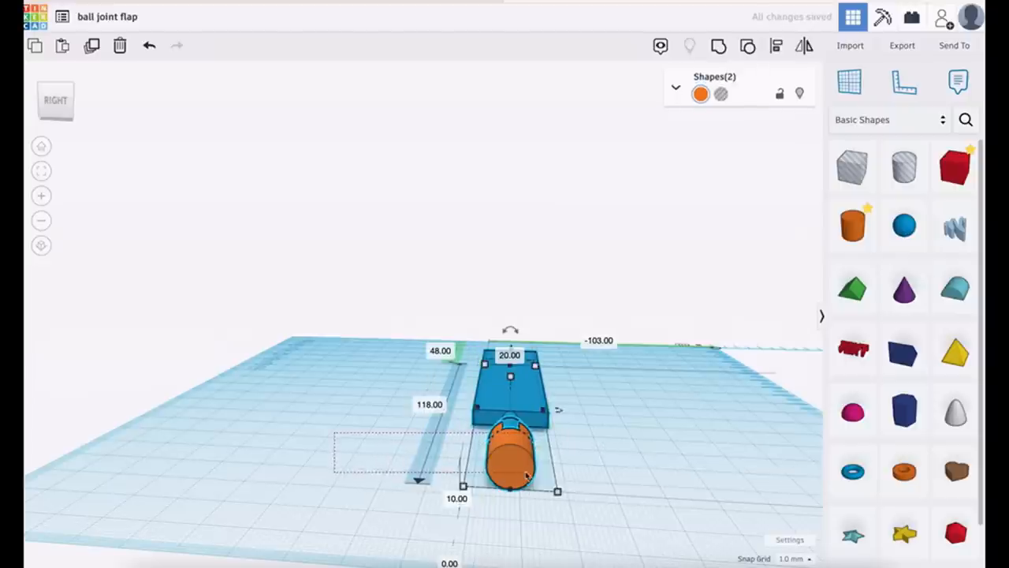
click(233, 455)
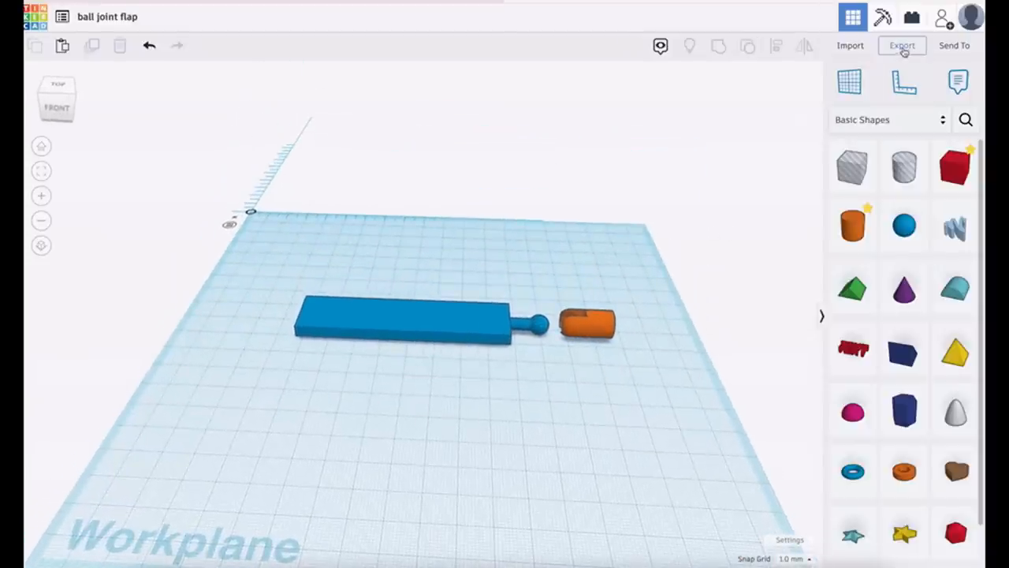
click(902, 45)
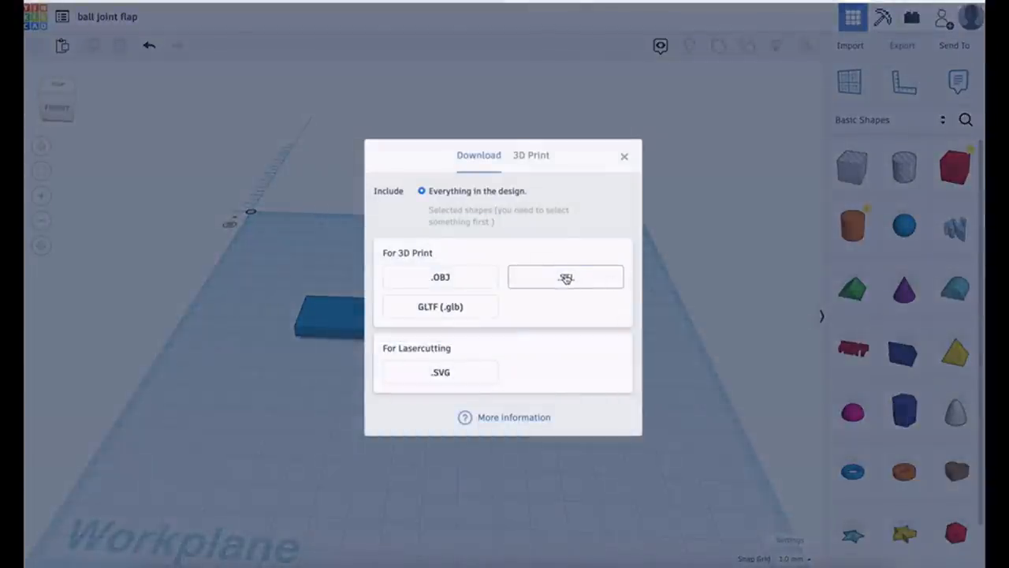